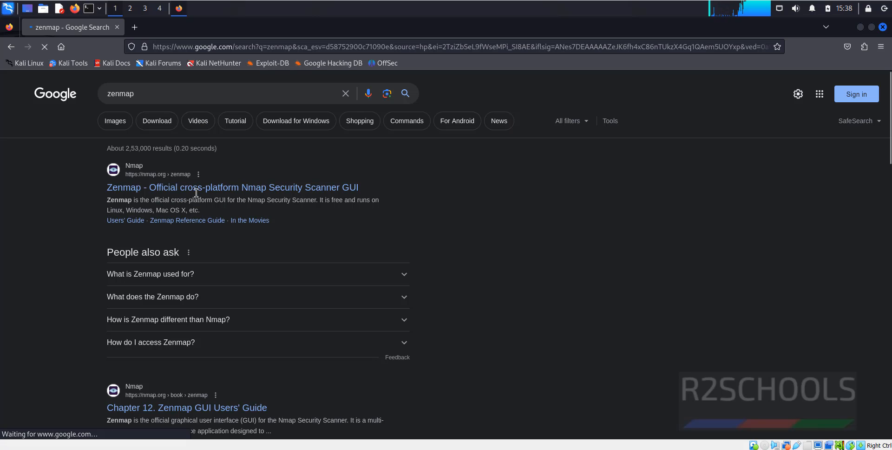
- Open the 'Zenmap - Official cross-platform Nmap Security Scanner GUI' result on nmap.org
{"action": "left_click", "coordinate": [231, 187]}
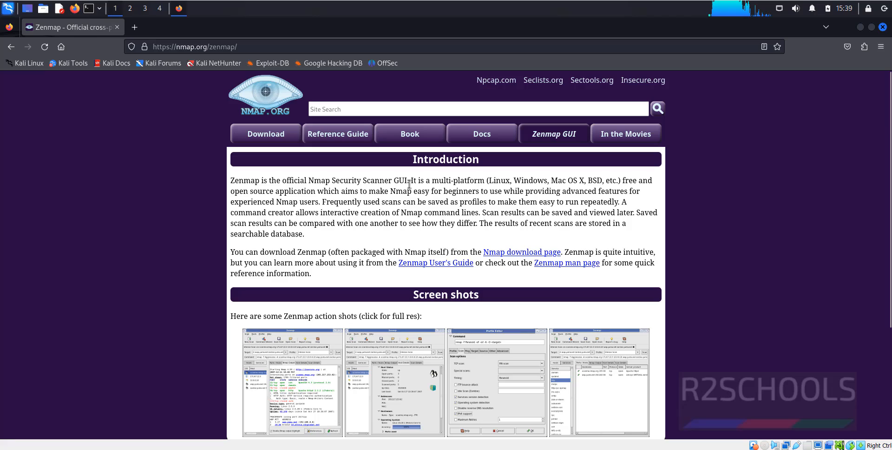
{"action": "mouse_move", "coordinate": [647, 185]}
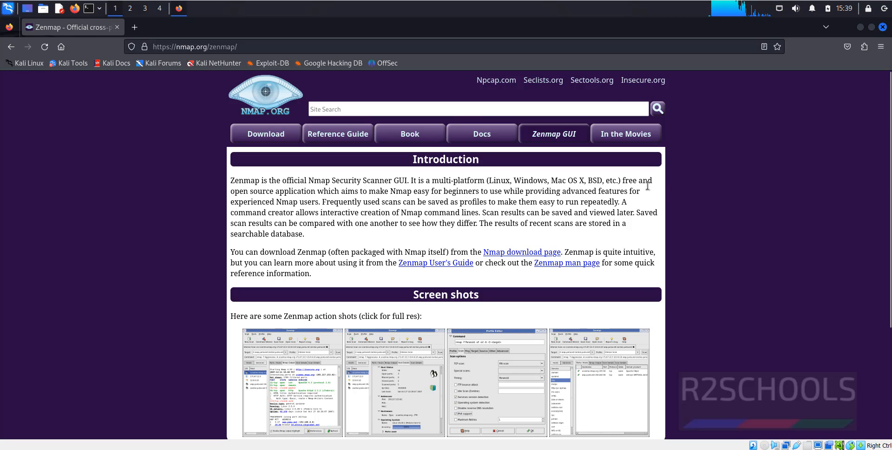
{"action": "mouse_move", "coordinate": [302, 195]}
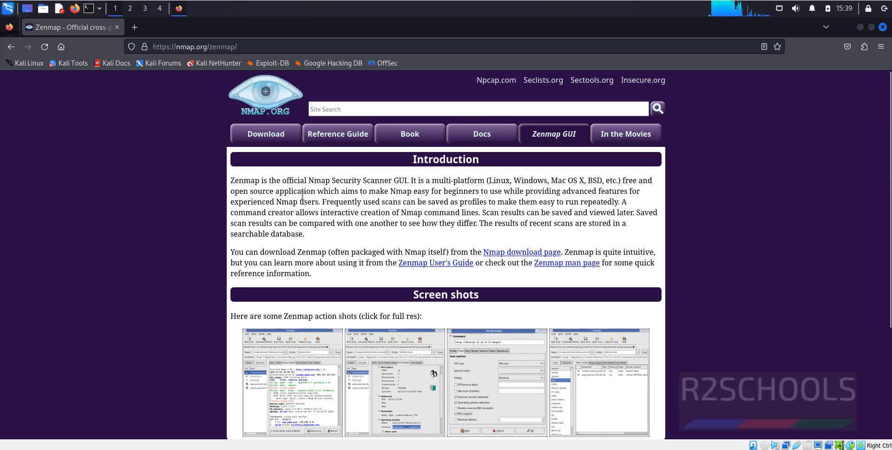
{"action": "mouse_move", "coordinate": [451, 200]}
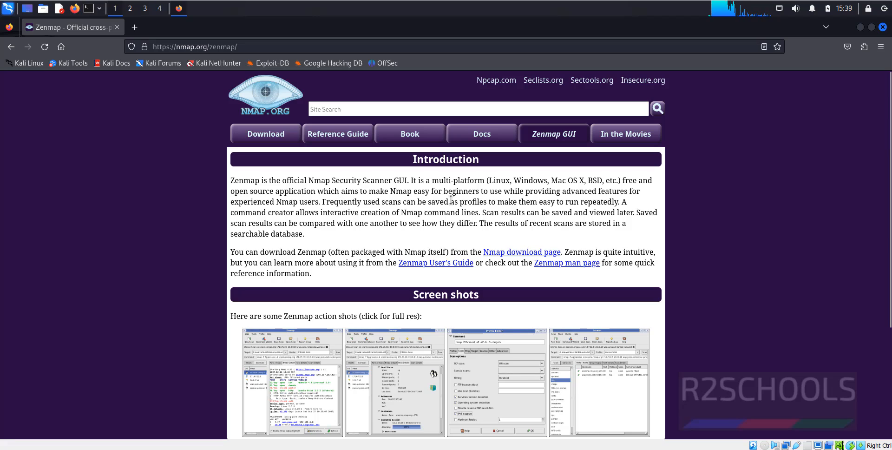
{"action": "mouse_move", "coordinate": [575, 192]}
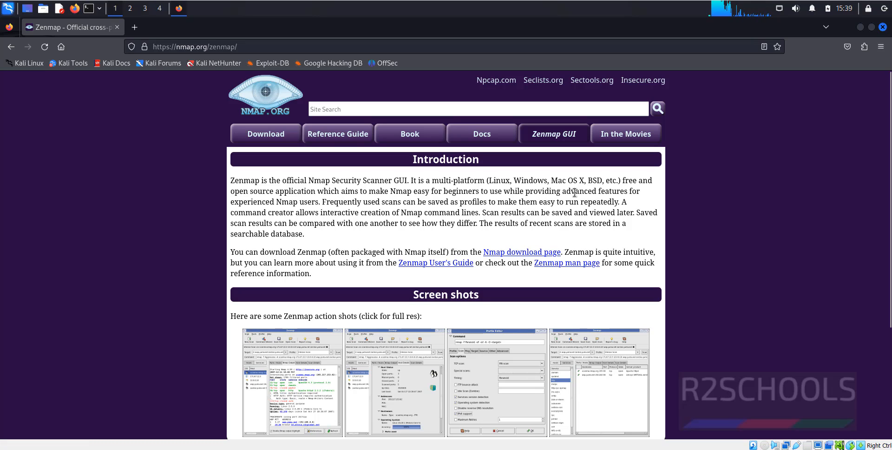
{"action": "mouse_move", "coordinate": [279, 208]}
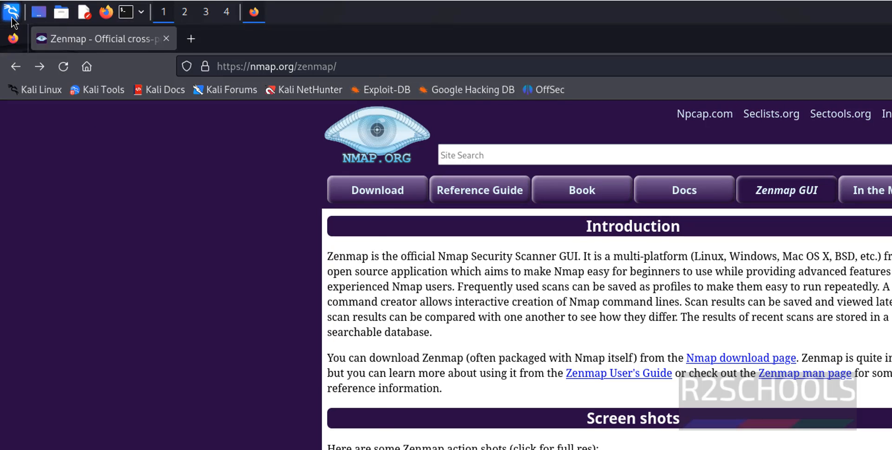
- Search the application menu for 'nmap', then 'zen', finding no Zenmap, and clear the search
{"action": "left_click", "coordinate": [11, 11]}
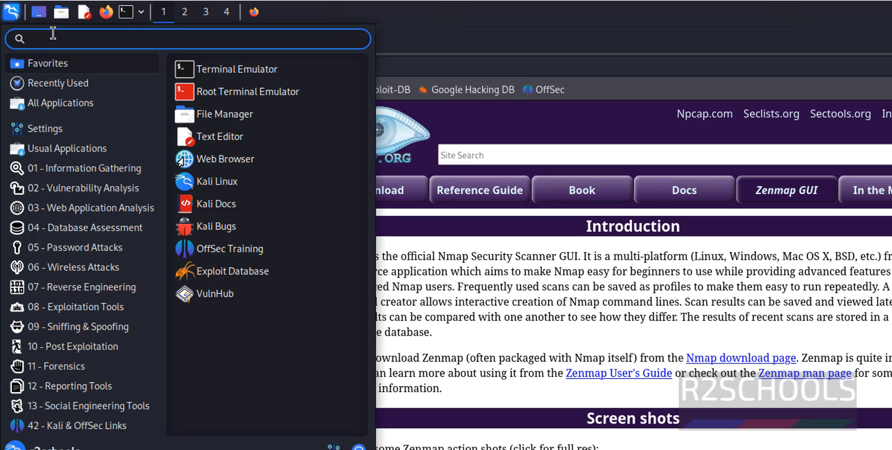
{"action": "type", "text": "nmap"}
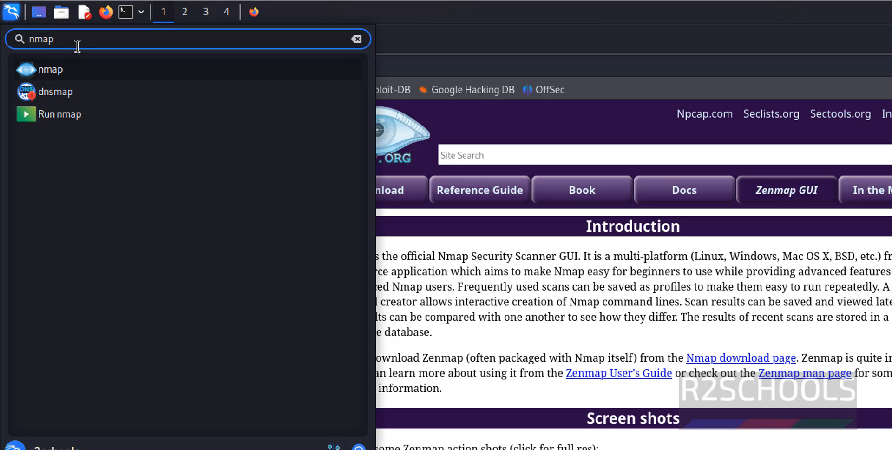
{"action": "type", "text": "zen"}
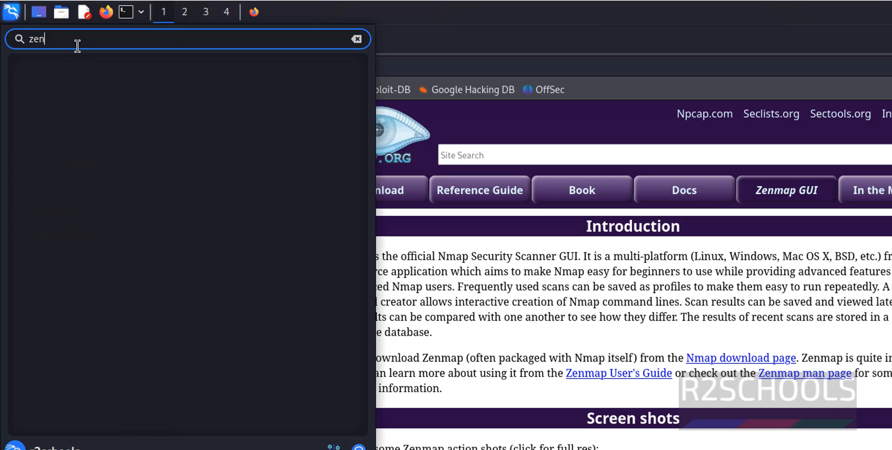
{"action": "left_click", "coordinate": [357, 38]}
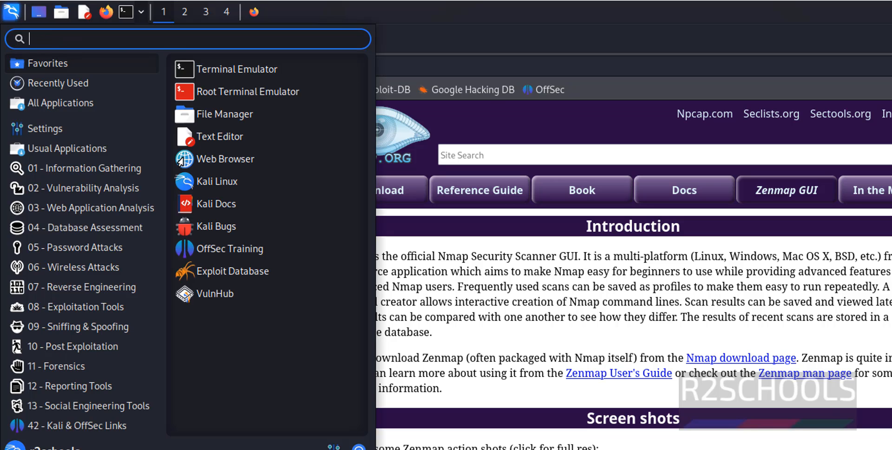
{"action": "mouse_move", "coordinate": [527, 329]}
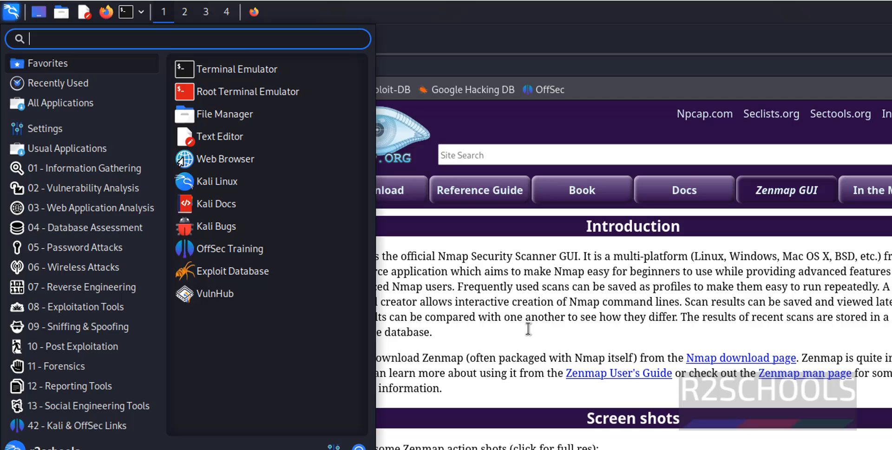
- In a new terminal, run 'sudo apt update' and start 'sudo apt install zenmap-kbx'
{"action": "left_click", "coordinate": [243, 69]}
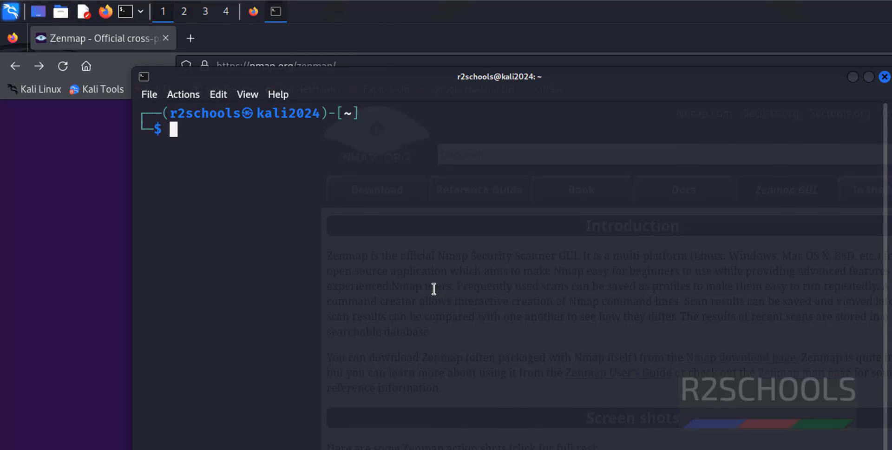
{"action": "type", "text": "sudo apt install pgadmin4"}
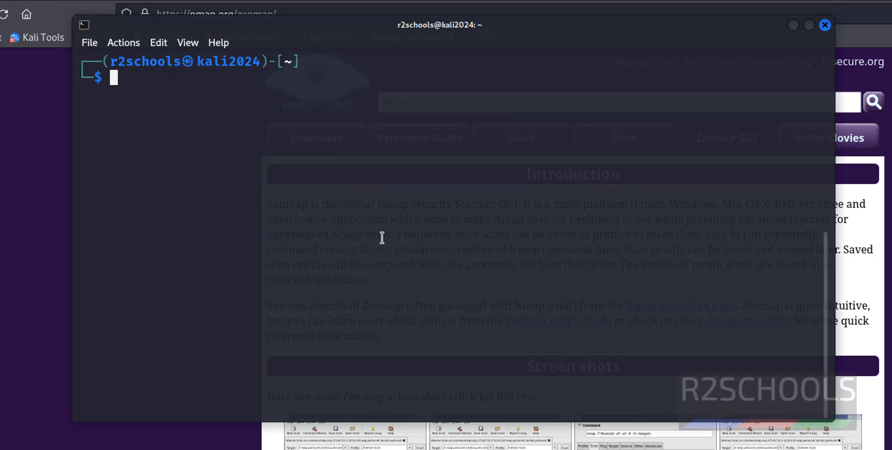
{"action": "mouse_move", "coordinate": [382, 237]}
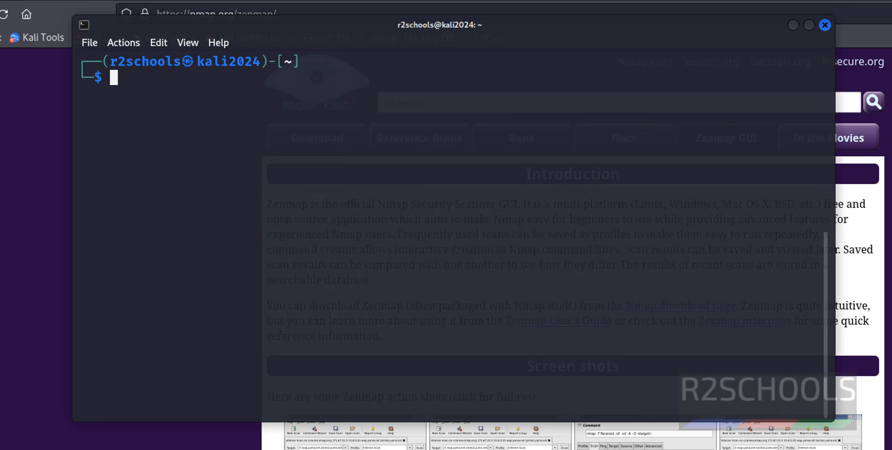
{"action": "type", "text": "sudo apt update"}
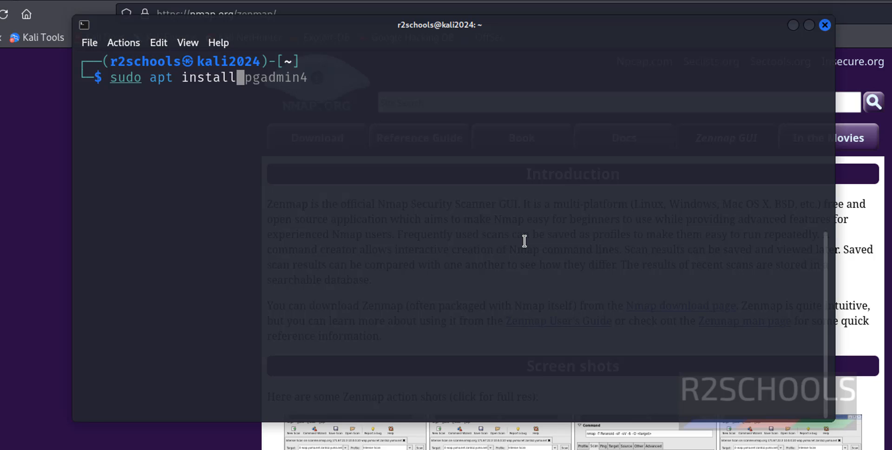
{"action": "mouse_move", "coordinate": [423, 198]}
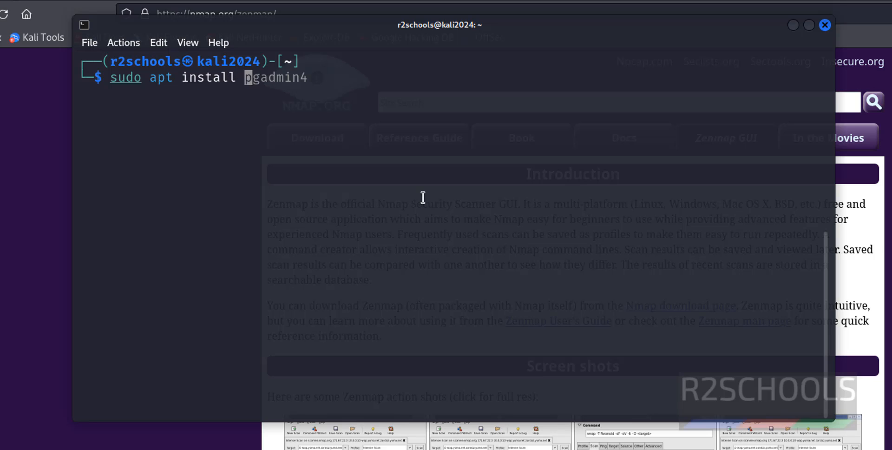
{"action": "type", "text": "zenmap"}
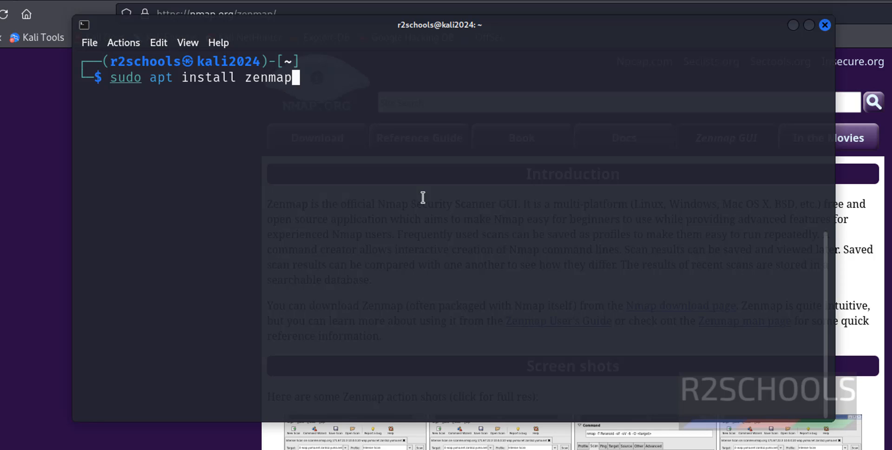
{"action": "type", "text": "-kbx"}
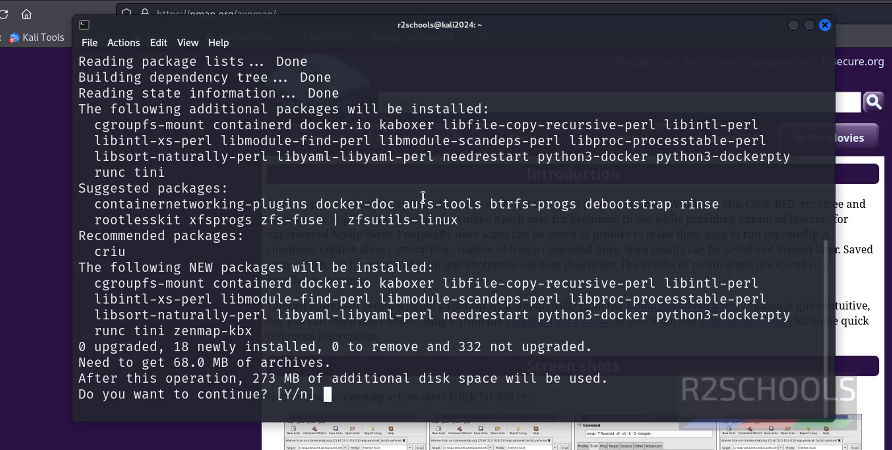
- Answer 'y' to install zenmap-kbx and its 17 dependencies, waiting for apt to finish
{"action": "type", "text": "y"}
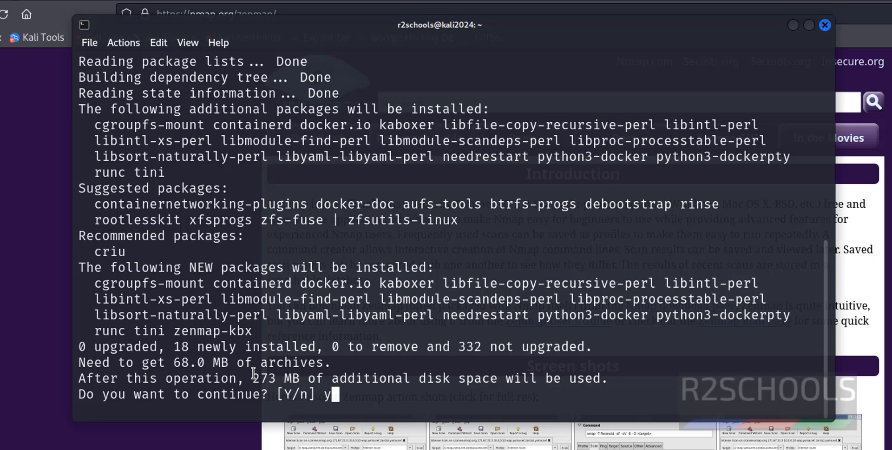
{"action": "mouse_move", "coordinate": [290, 378]}
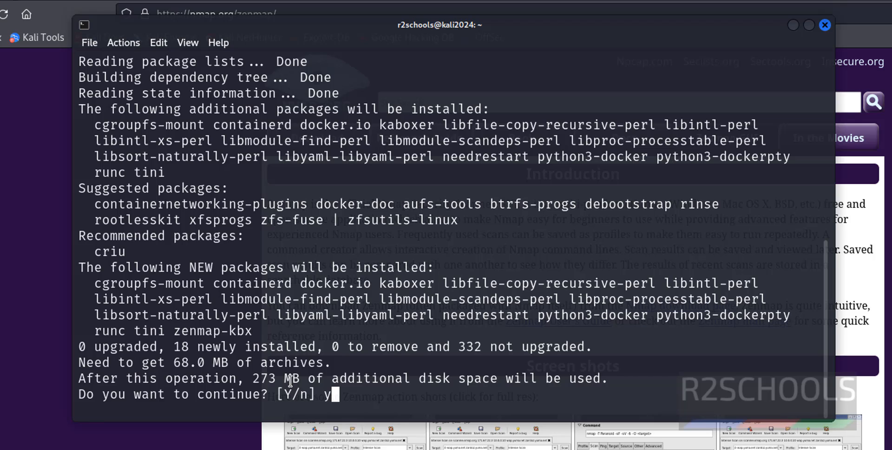
{"action": "mouse_move", "coordinate": [438, 316]}
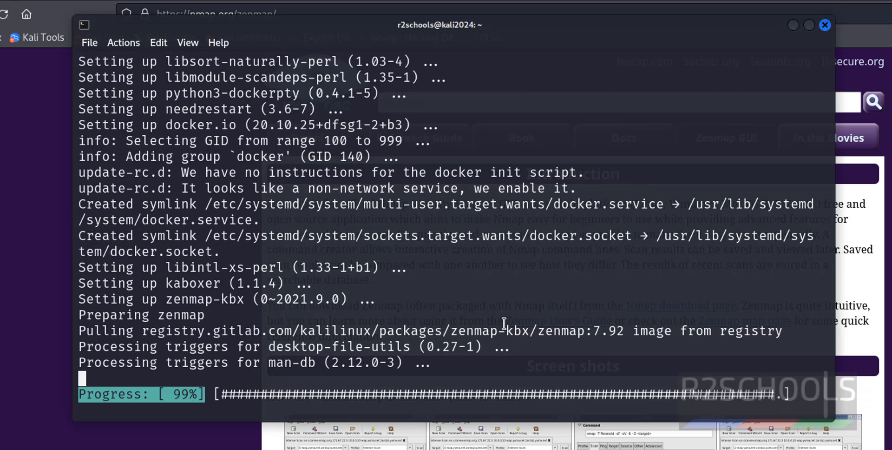
{"action": "scroll", "scroll_direction": "down", "scroll_amount": 3}
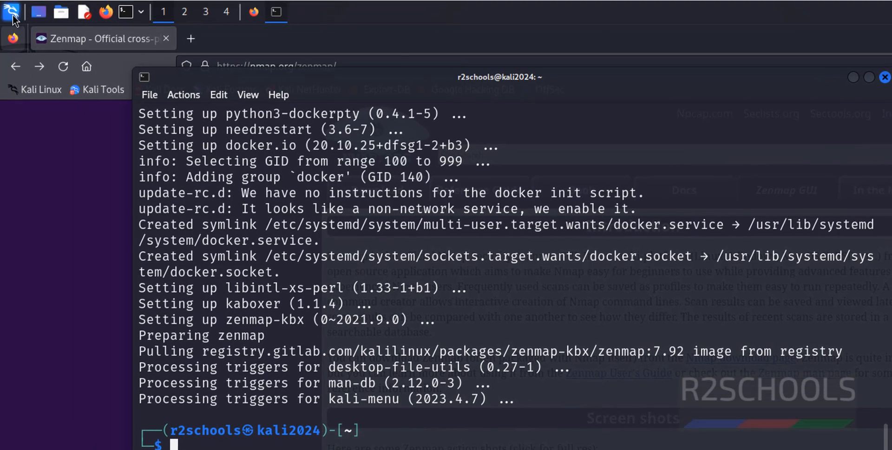
- Search the application menu for 'zen' and launch Zenmap
{"action": "left_click", "coordinate": [11, 11]}
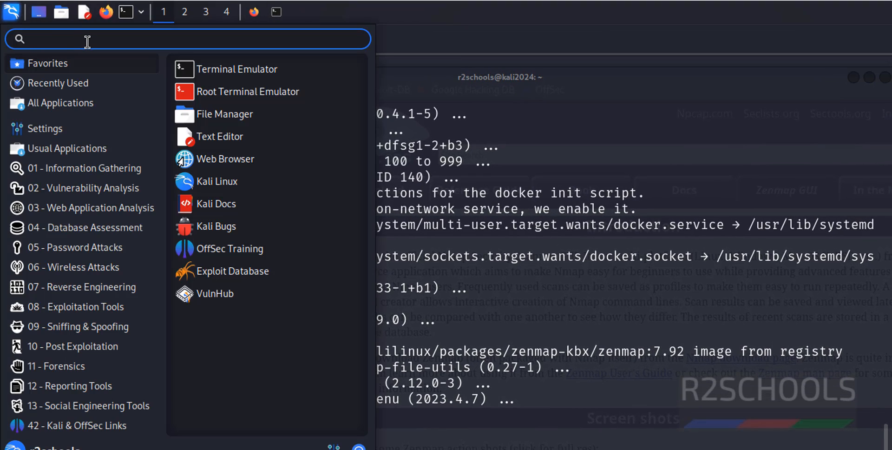
{"action": "type", "text": "zen"}
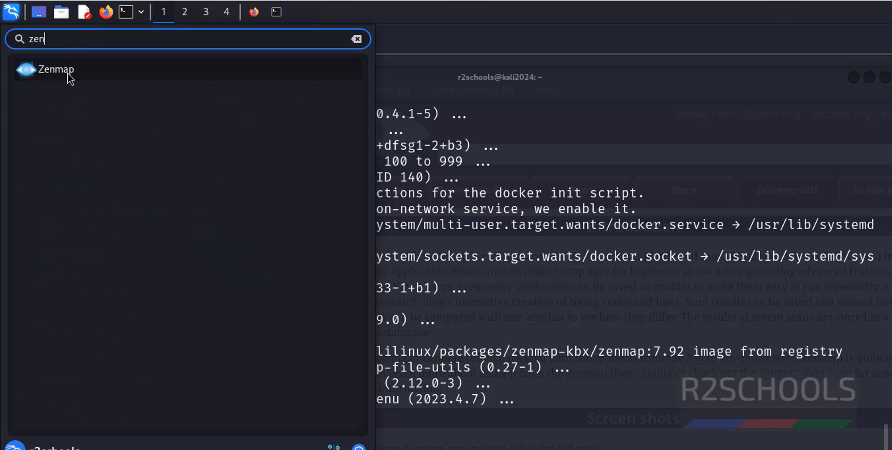
{"action": "left_click", "coordinate": [56, 70]}
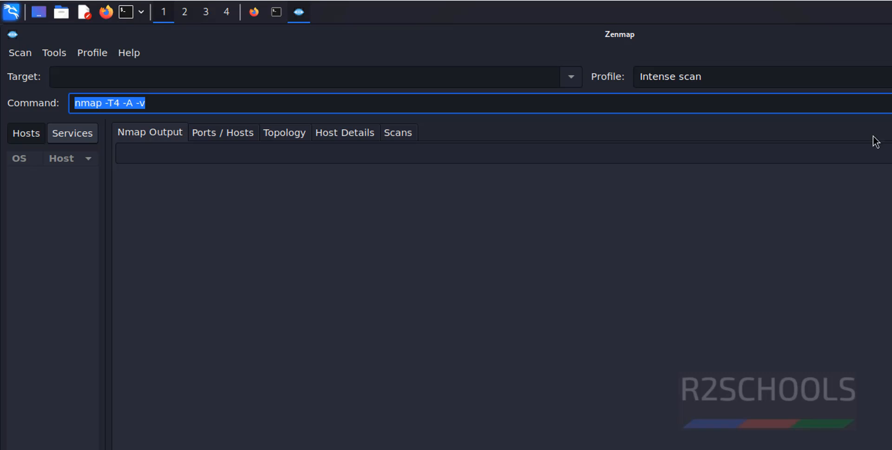
- Enter 'localhost' as the target and run the Intense scan
{"action": "left_click", "coordinate": [215, 76]}
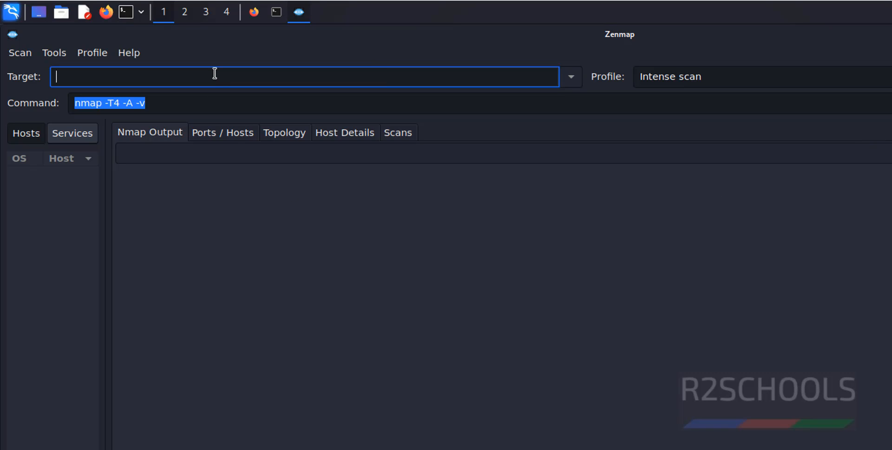
{"action": "type", "text": "lo"}
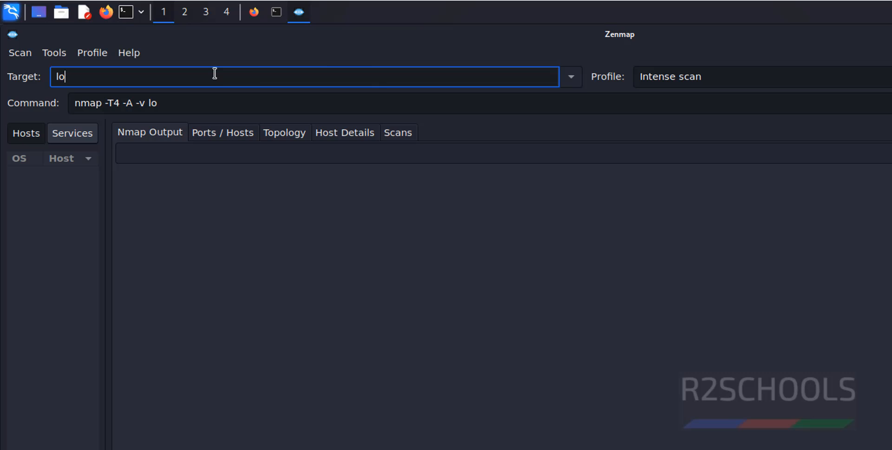
{"action": "type", "text": "calhost"}
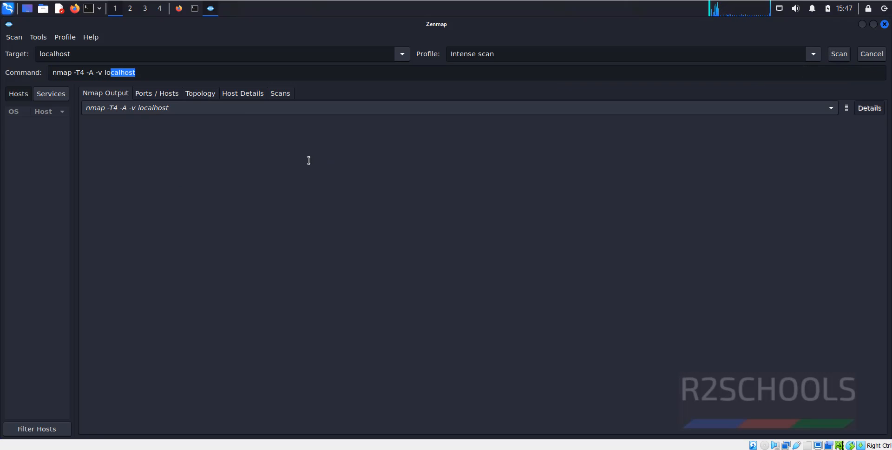
{"action": "left_click", "coordinate": [838, 53]}
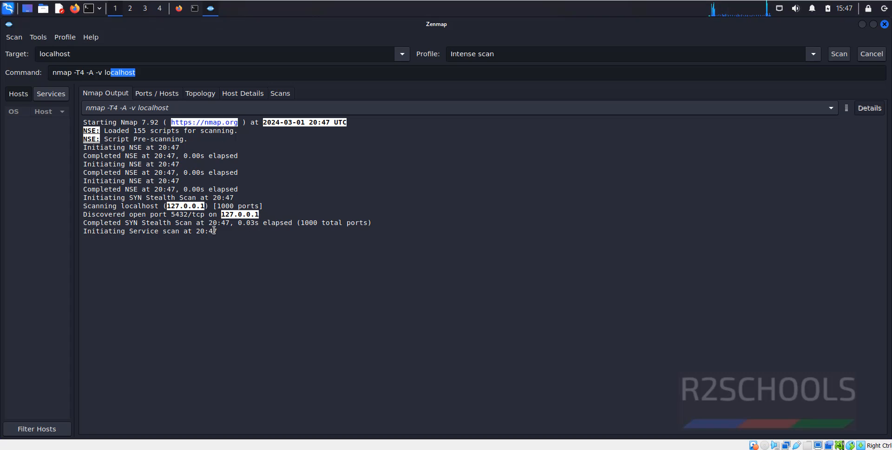